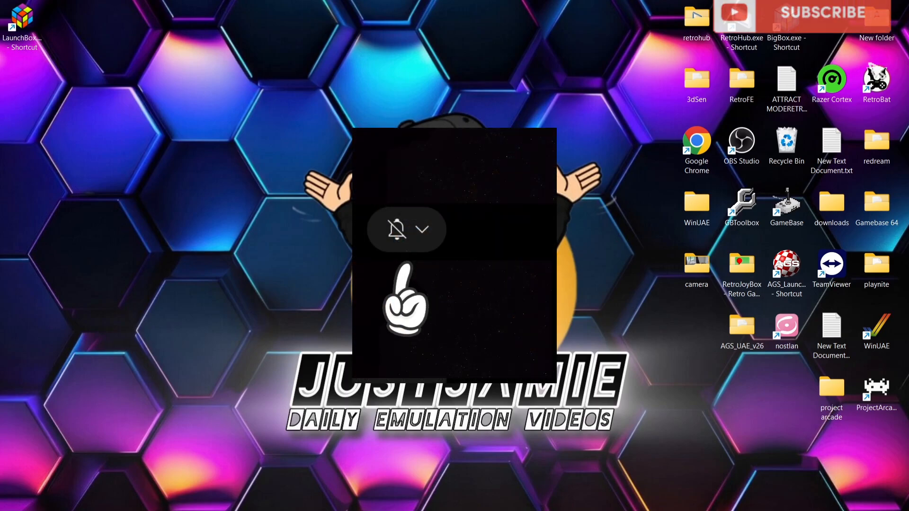
# Switch to Chrome showing the LaunchBox changelog with the Version 13.15 release notes.
pyautogui.click(422, 229)
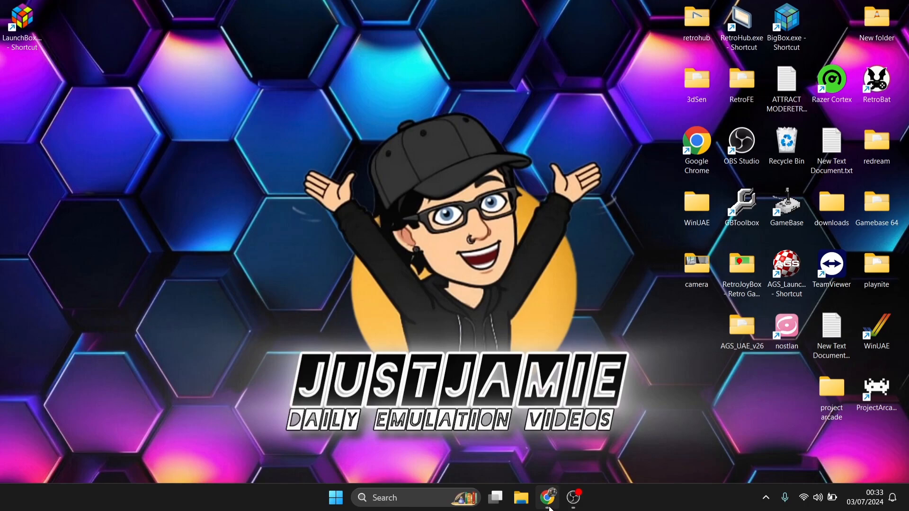
pyautogui.click(547, 497)
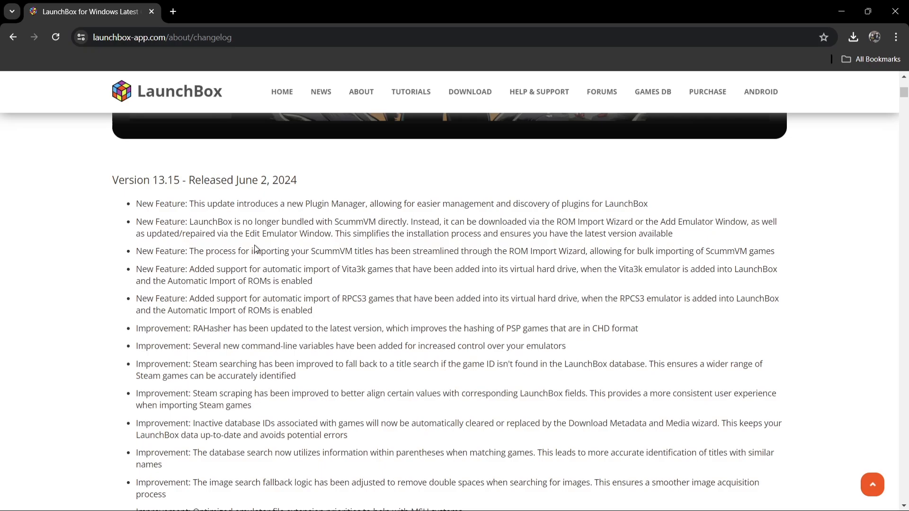
pyautogui.moveTo(302, 384)
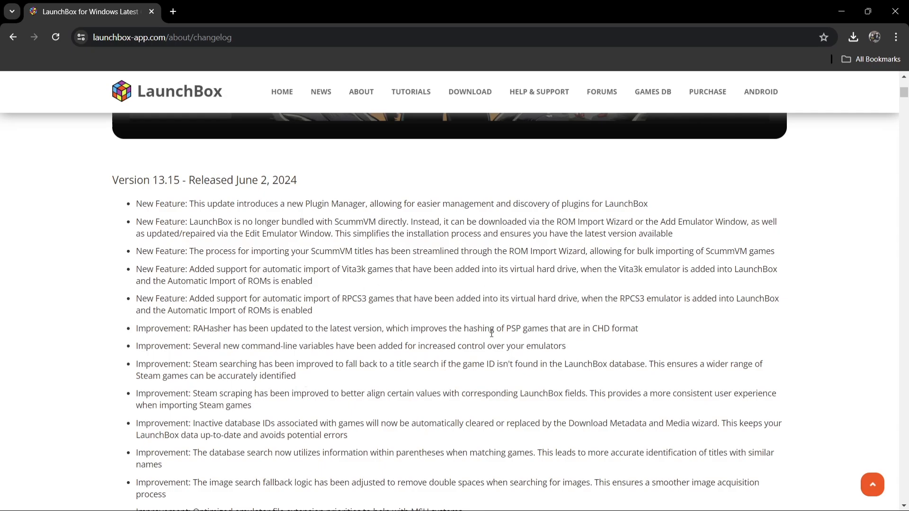
pyautogui.moveTo(330, 292)
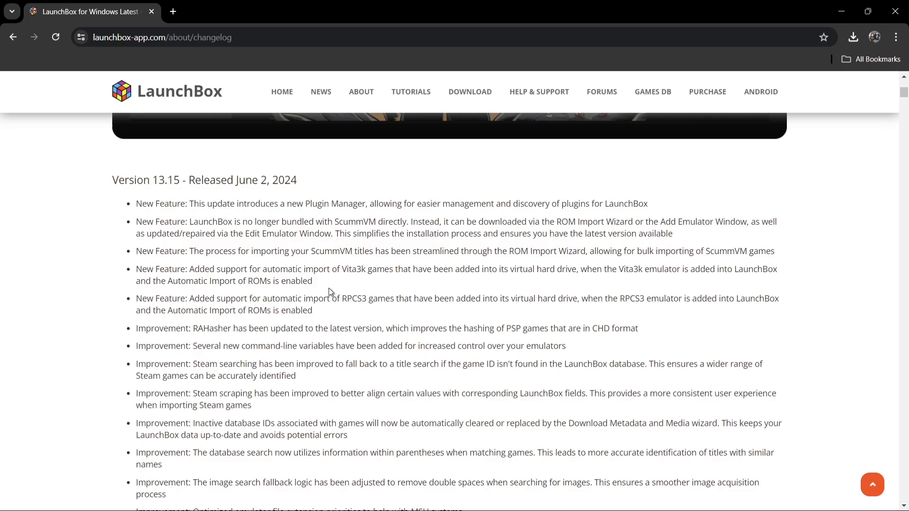
pyautogui.moveTo(351, 274)
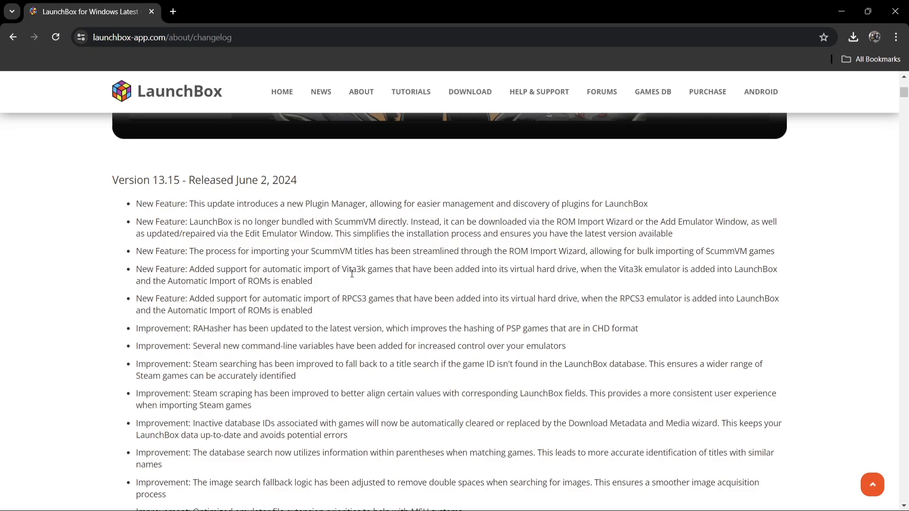
pyautogui.moveTo(341, 266)
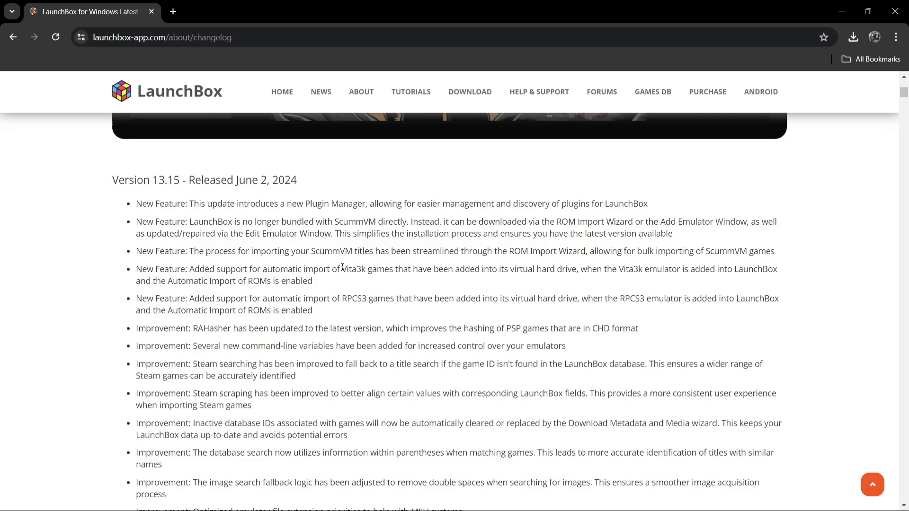
pyautogui.moveTo(439, 280)
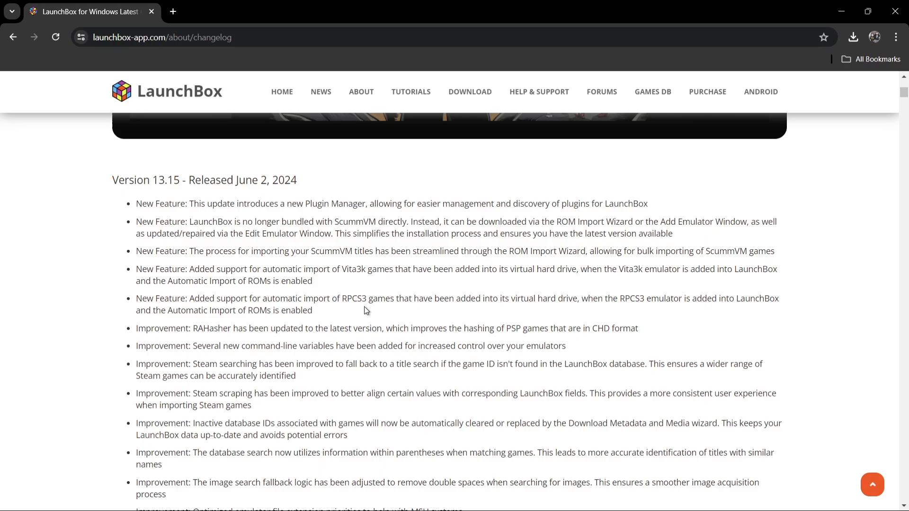
pyautogui.scroll(-3)
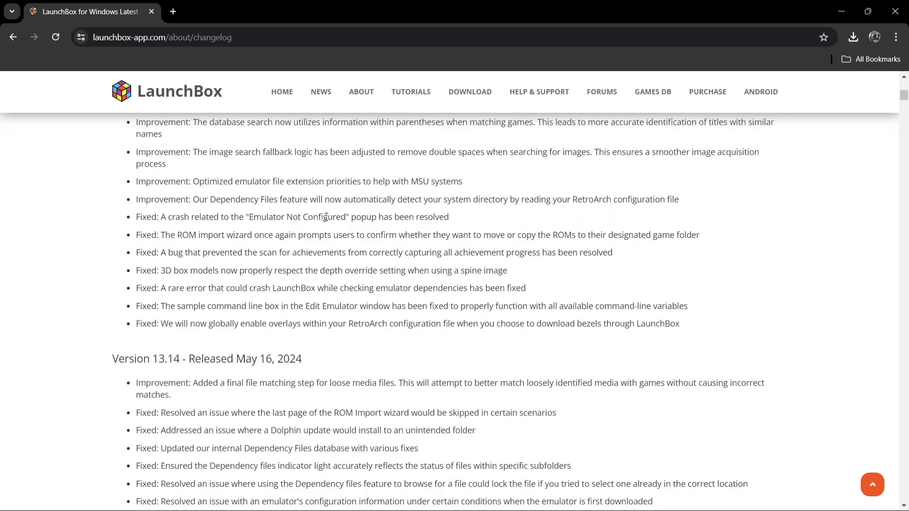
pyautogui.moveTo(437, 202)
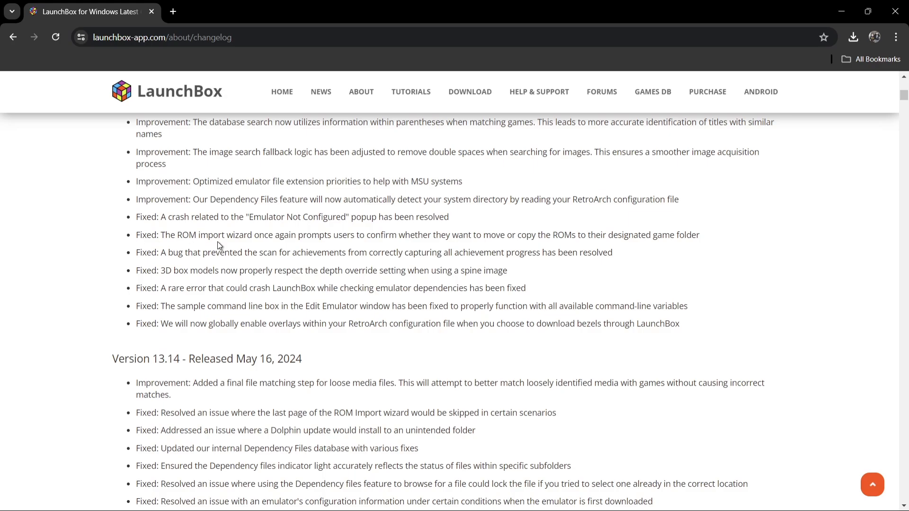
pyautogui.moveTo(279, 240)
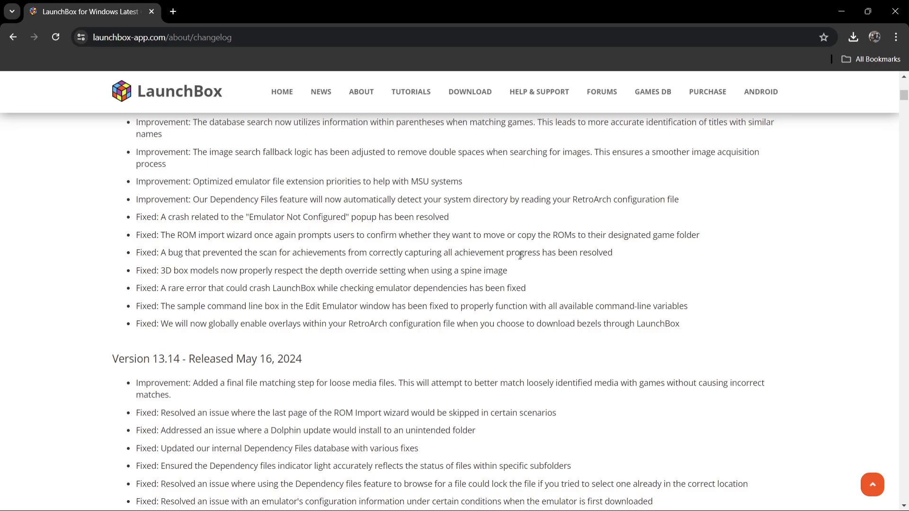
pyautogui.moveTo(185, 273)
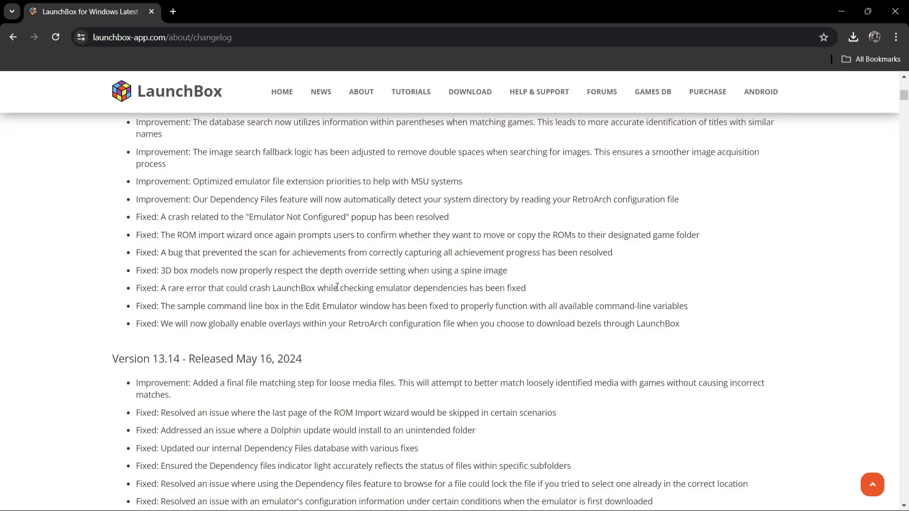
pyautogui.moveTo(227, 170)
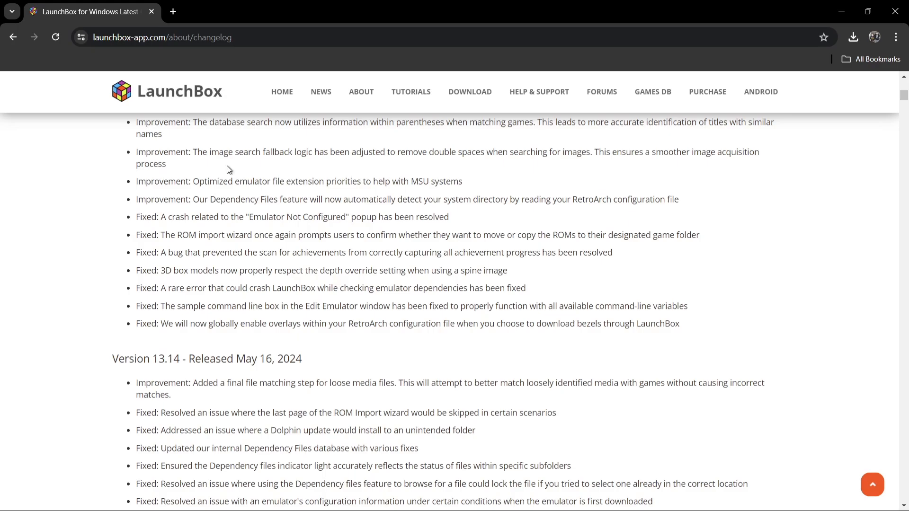
pyautogui.moveTo(605, 282)
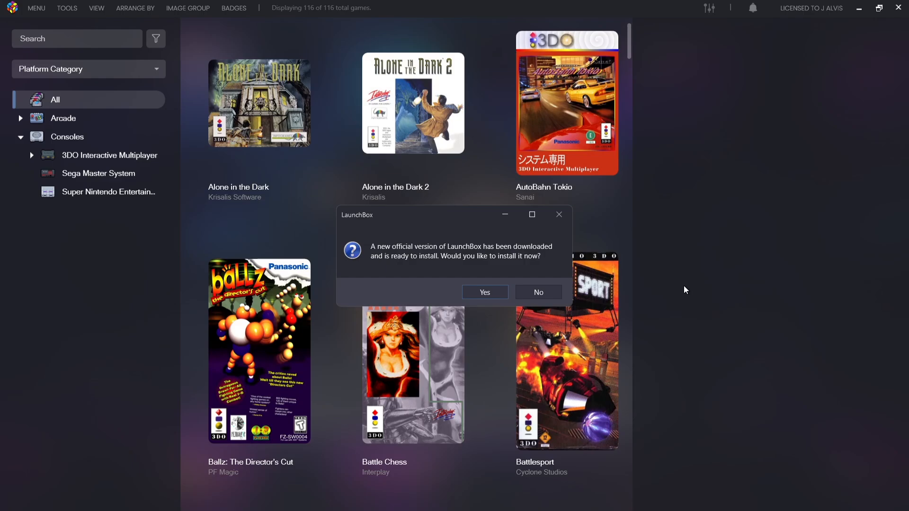
pyautogui.moveTo(408, 269)
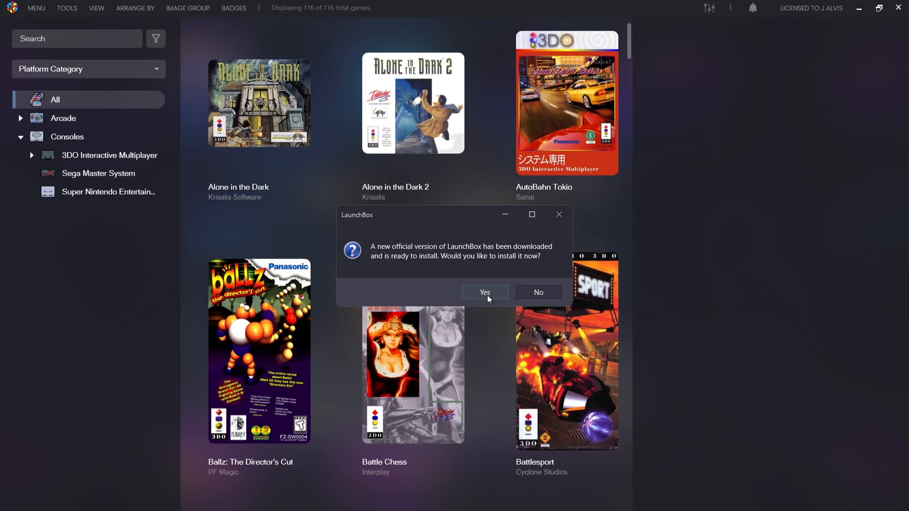
# Accept the LaunchBox prompt to install the downloaded version 13.15 update now.
pyautogui.click(483, 292)
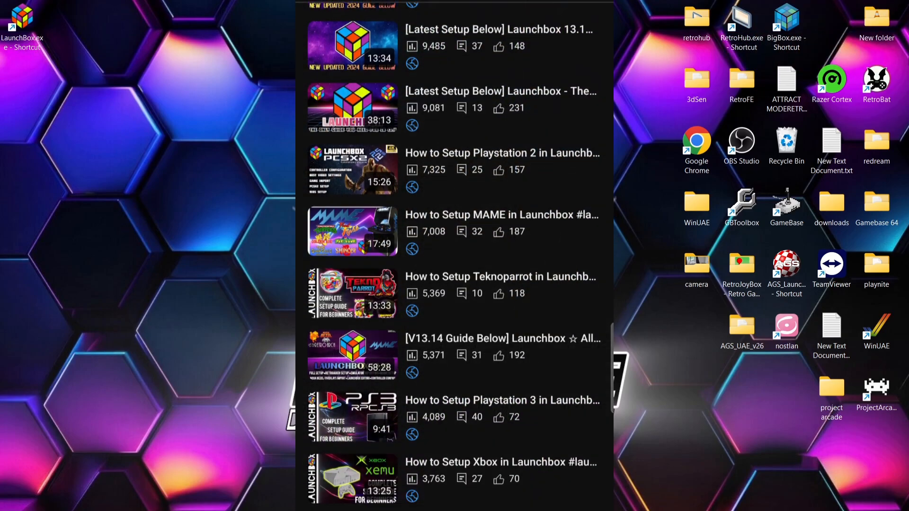
pyautogui.scroll(-3)
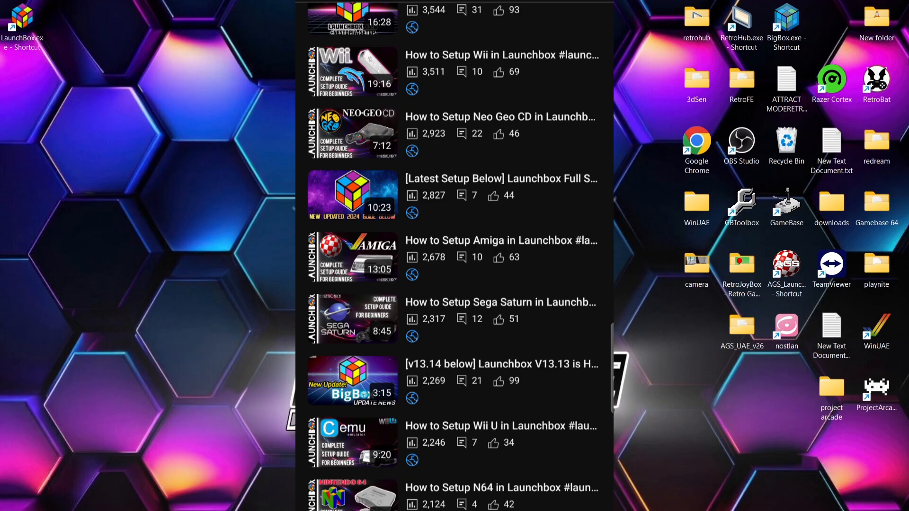